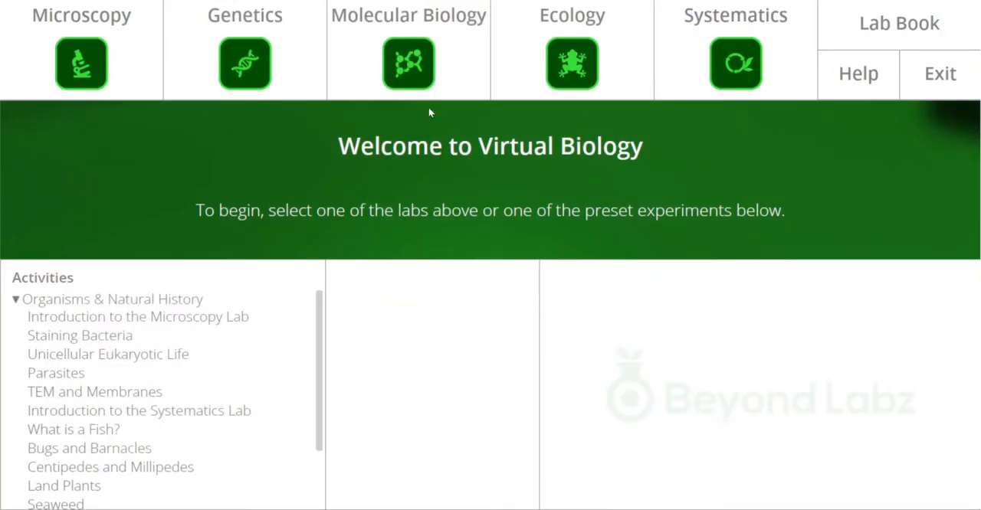
# Enter the Microscopy lab from the welcome screen.
pyautogui.click(138, 316)
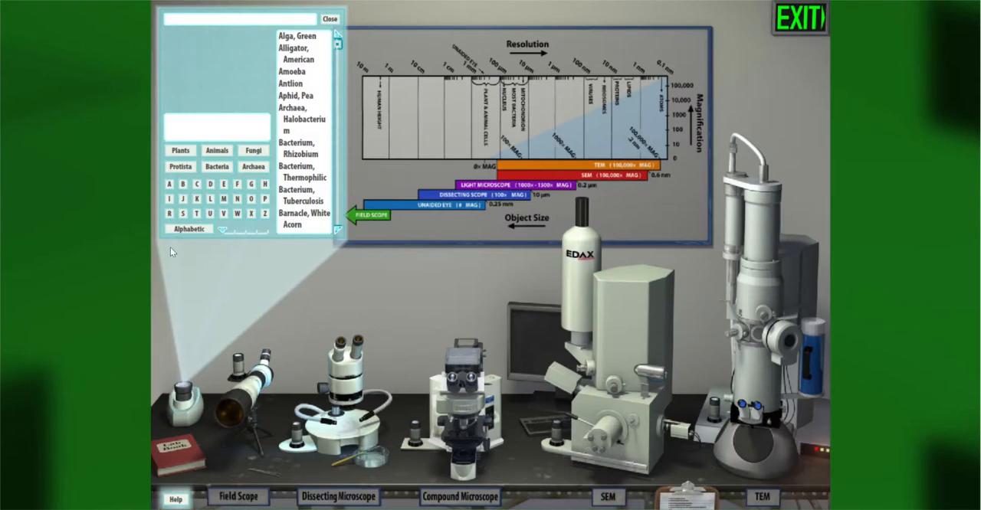
# Load Alga, Green and view its field photo and TEM cell image, then close the viewer.
pyautogui.click(292, 71)
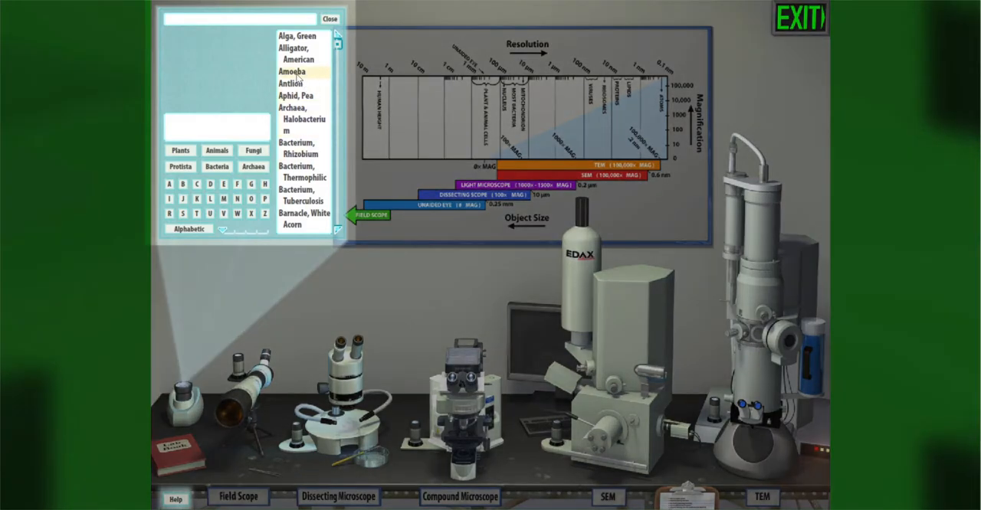
pyautogui.click(289, 36)
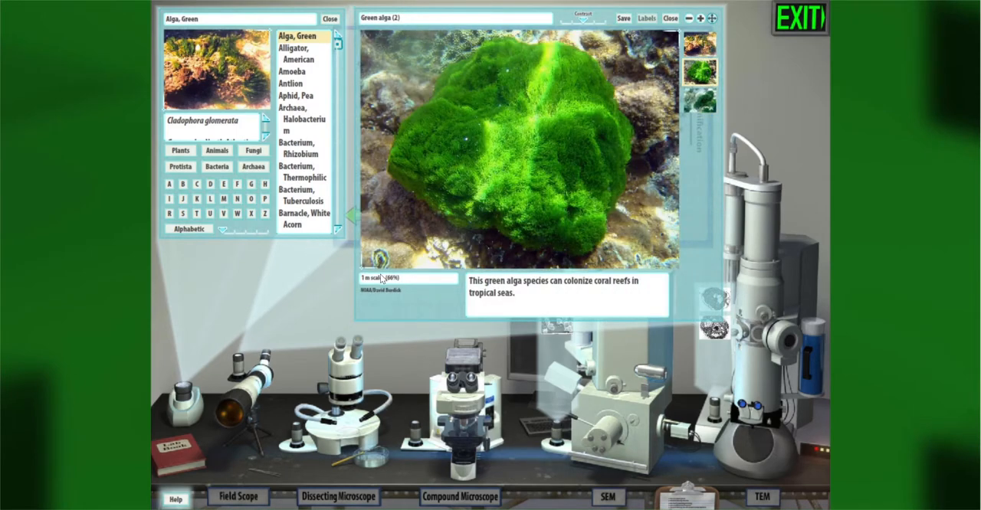
pyautogui.click(699, 43)
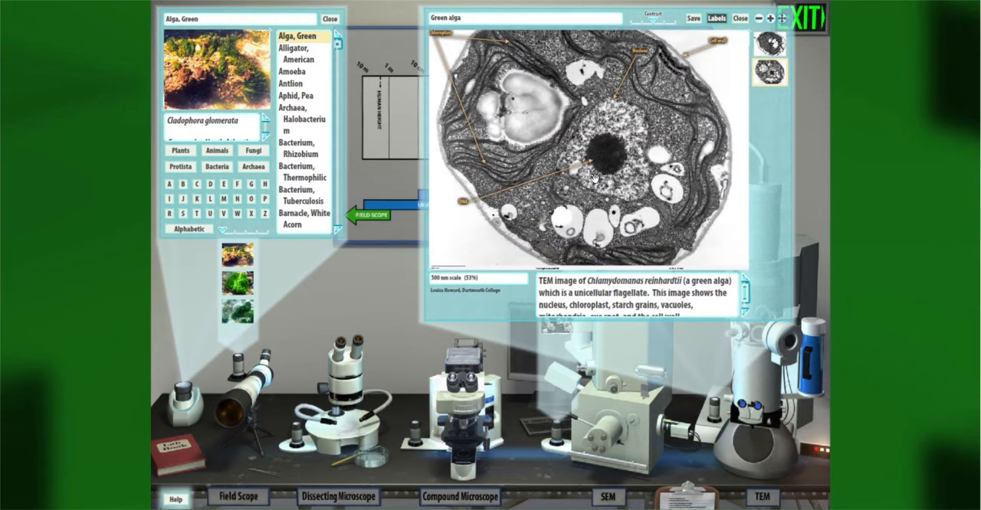
pyautogui.click(739, 18)
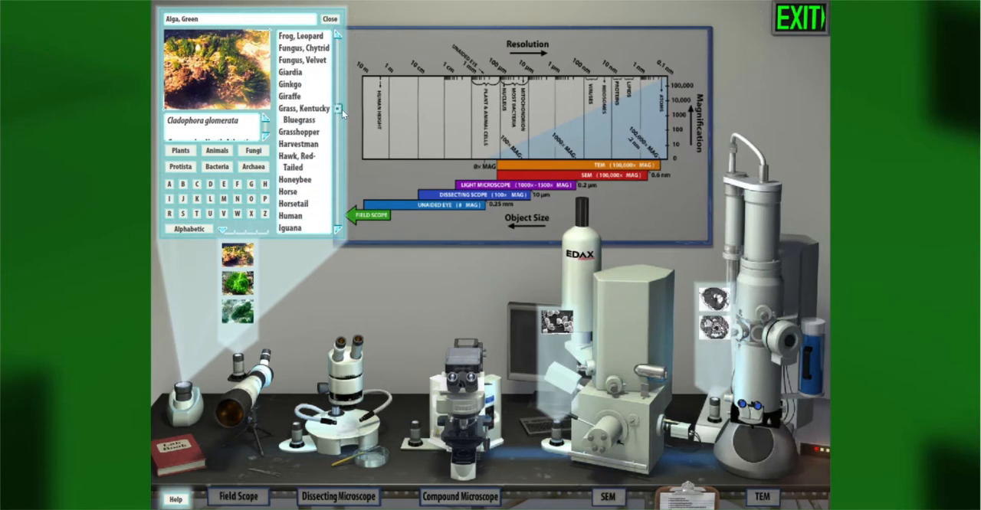
# Replace the green alga with Human (Homo sapiens) from the specimen list.
pyautogui.click(343, 112)
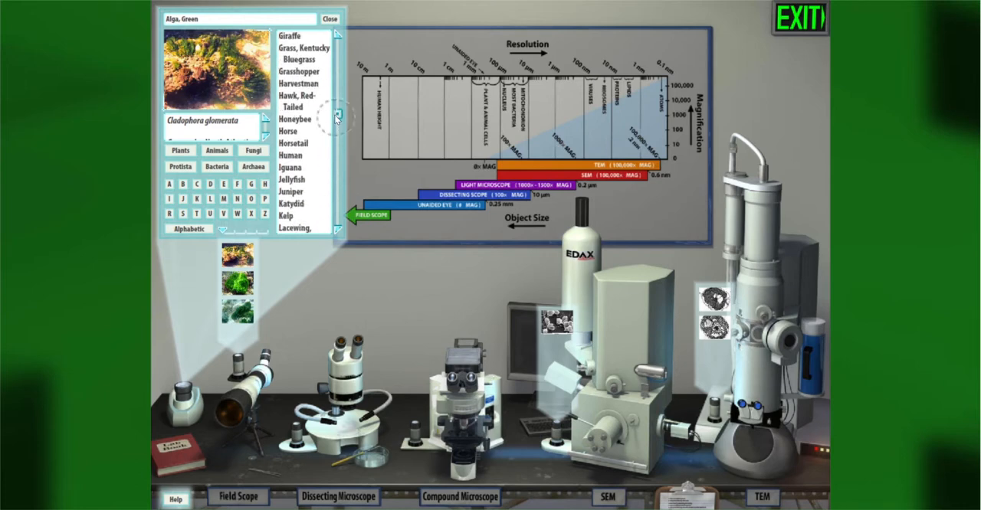
pyautogui.click(294, 155)
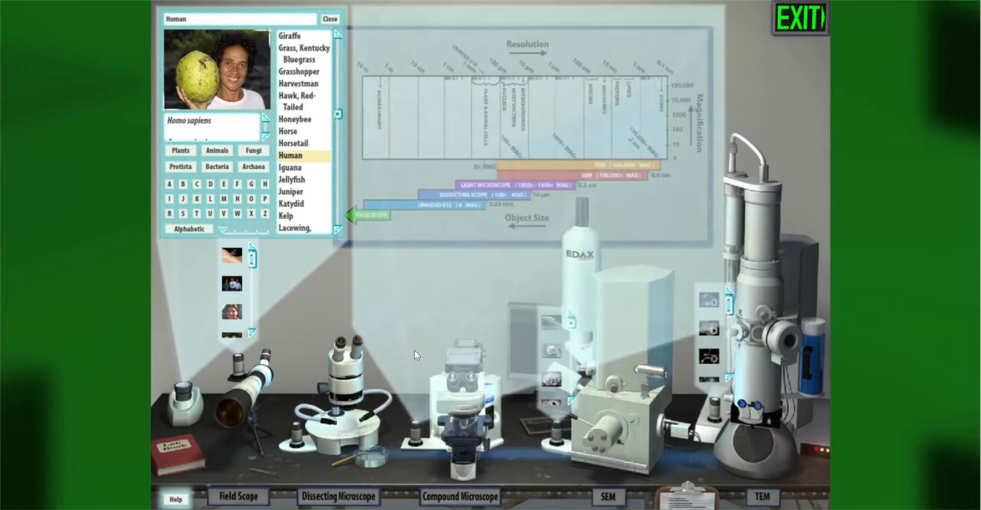
# View and close the cholera bacteria slide, then bring up the meiosis animation viewer.
pyautogui.click(694, 157)
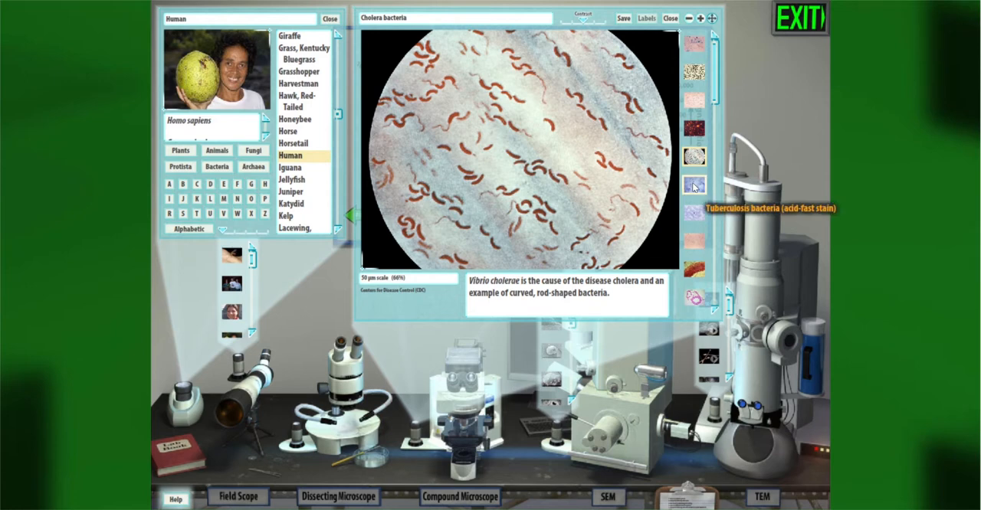
pyautogui.click(693, 242)
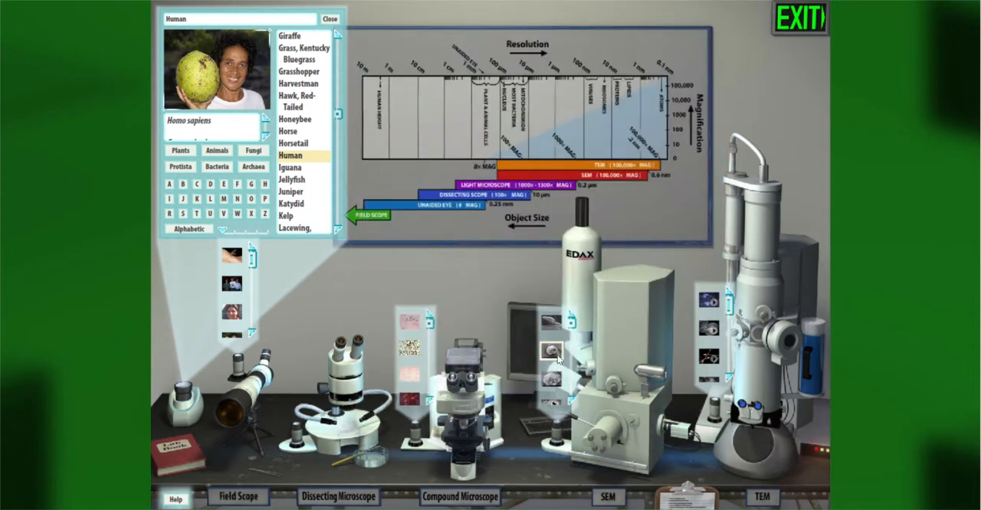
pyautogui.click(551, 354)
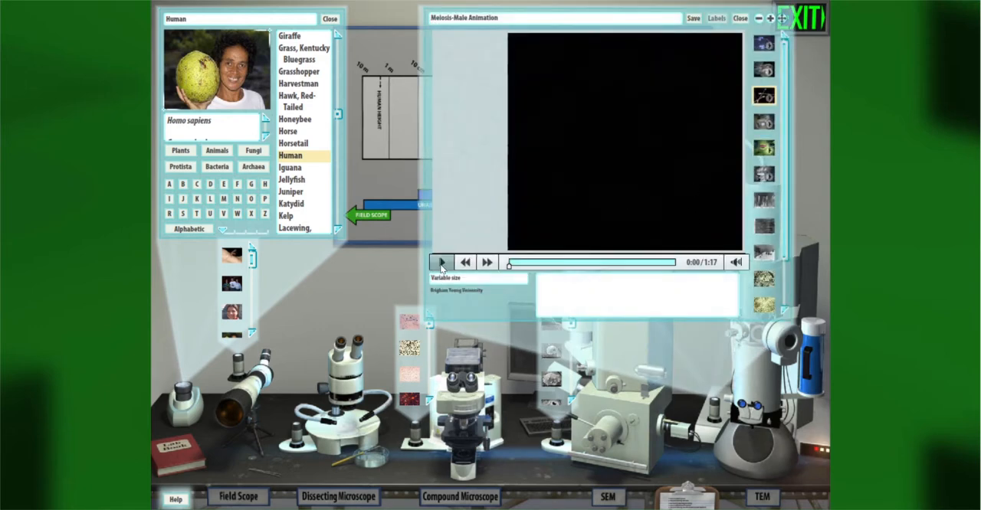
# Play the meiosis animation briefly and close its viewer.
pyautogui.click(441, 262)
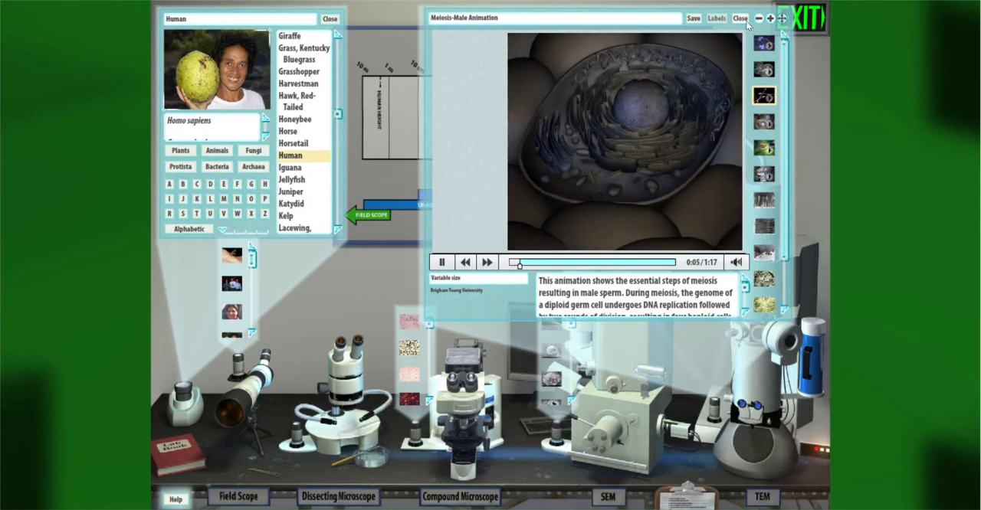
pyautogui.click(739, 19)
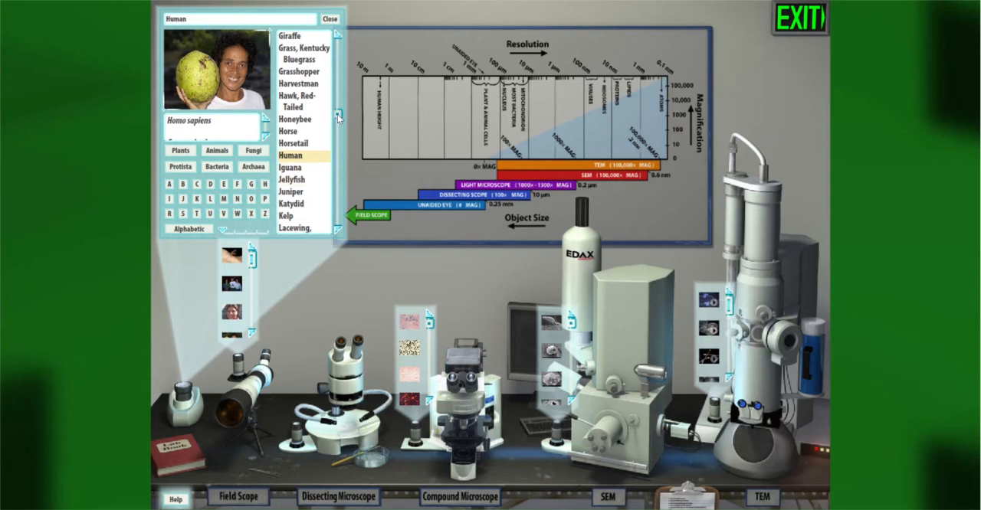
pyautogui.moveTo(303, 159)
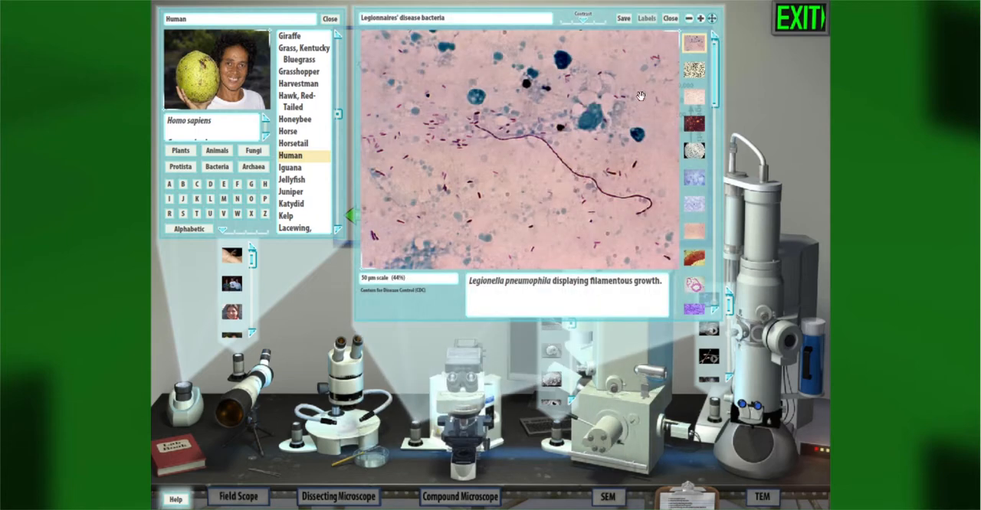
pyautogui.moveTo(172, 446)
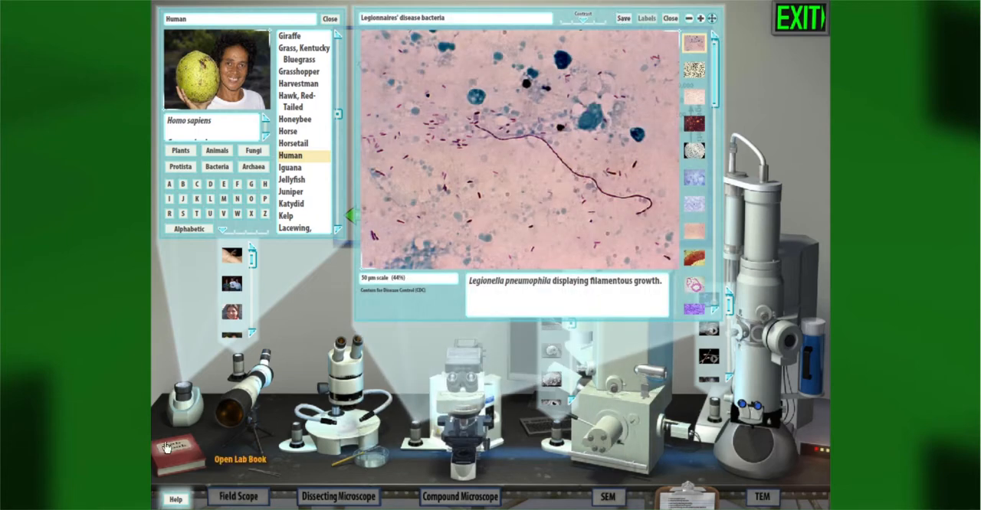
# Show the Legionnaires' disease bacteria image in the Lab Book.
pyautogui.click(166, 448)
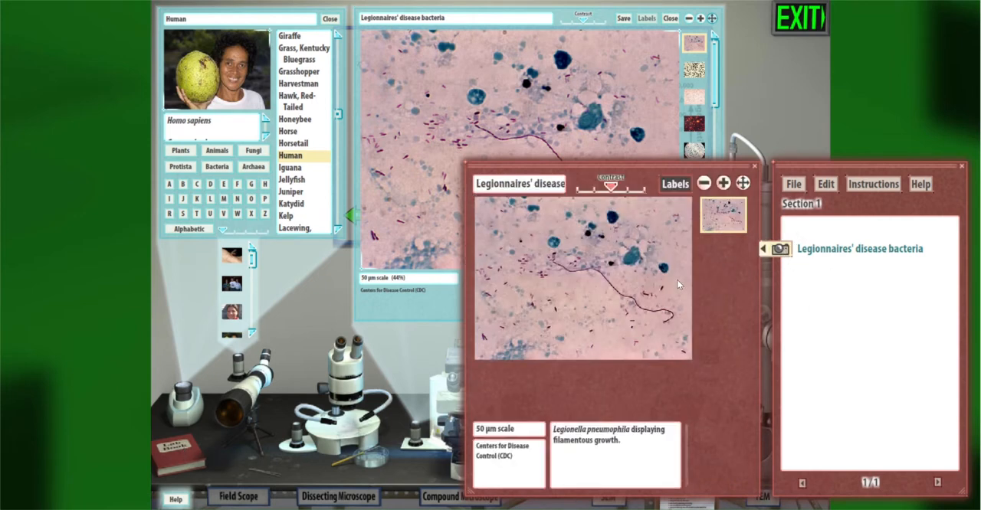
pyautogui.moveTo(638, 397)
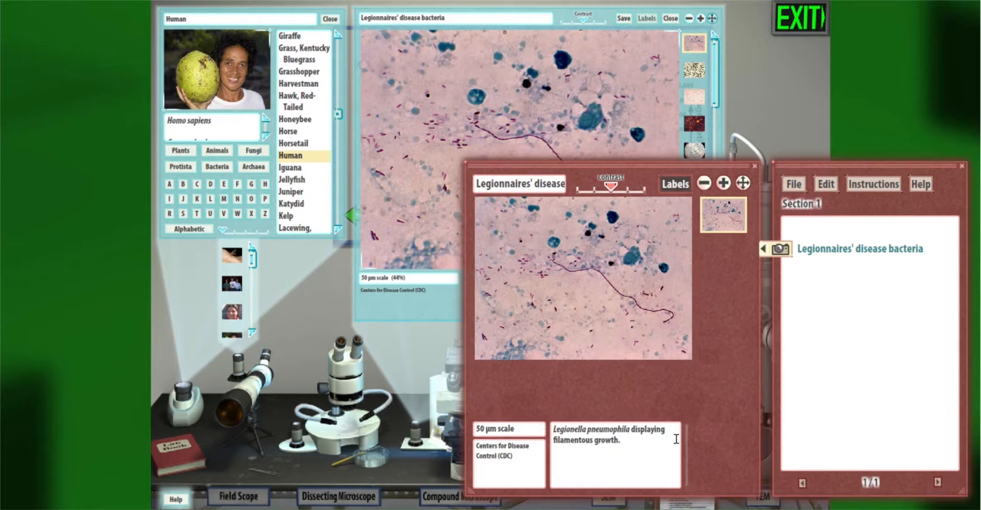
pyautogui.moveTo(864, 82)
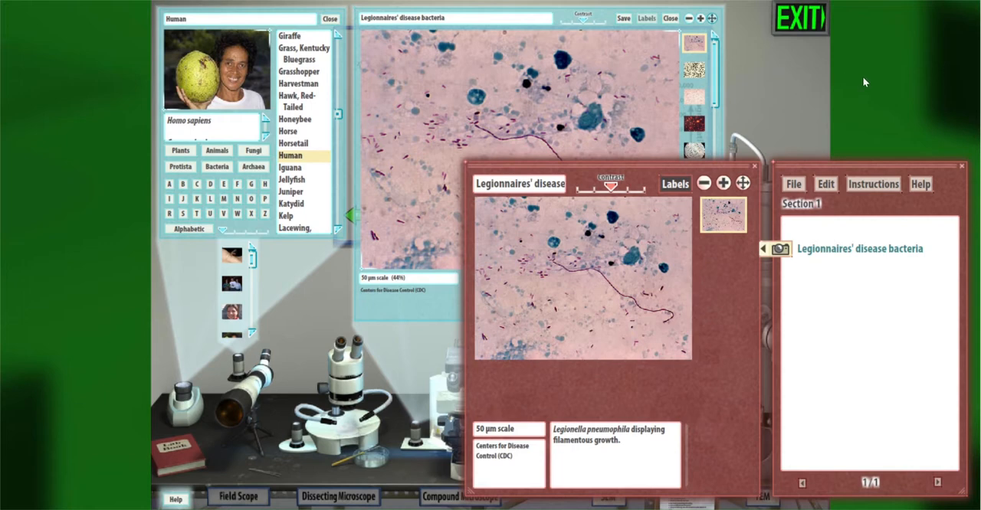
pyautogui.moveTo(913, 83)
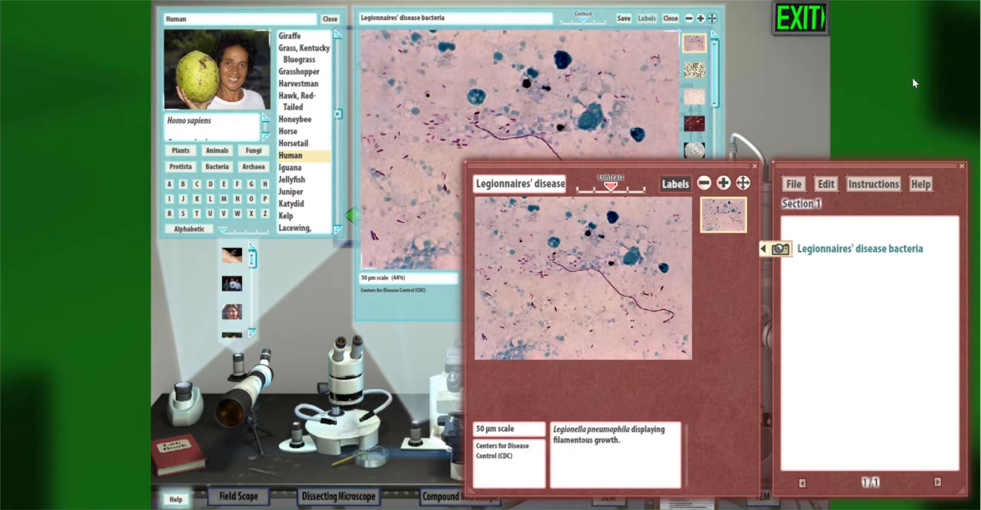